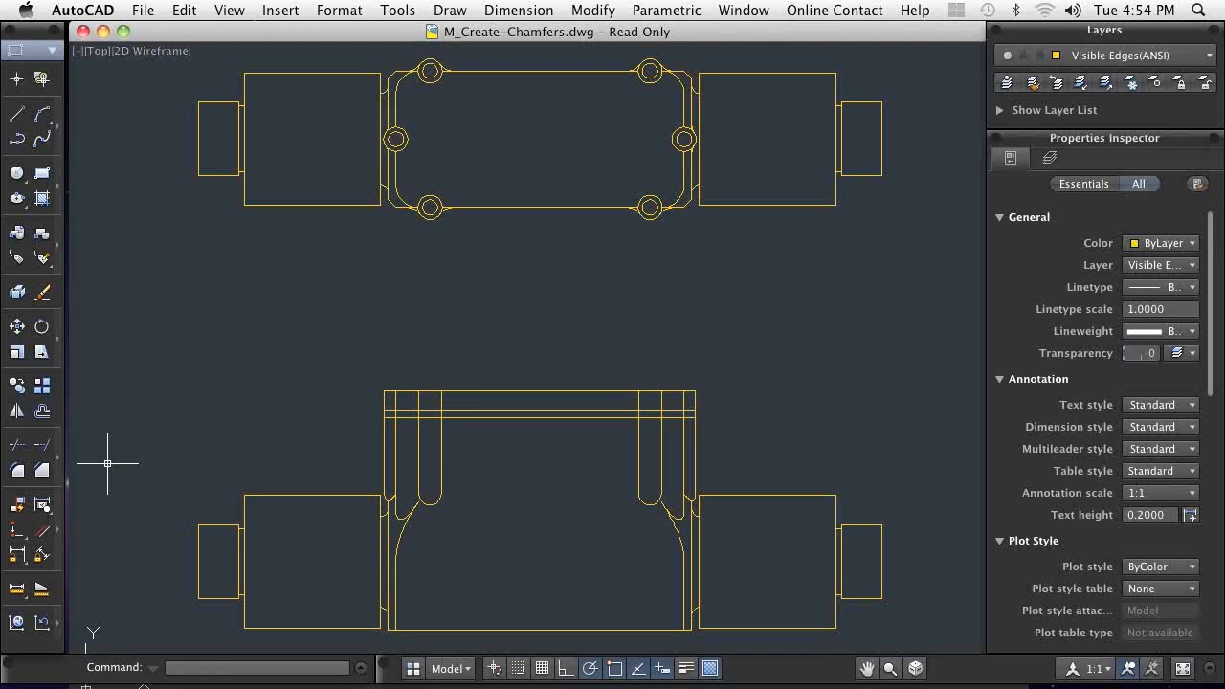
pyautogui.moveTo(93, 467)
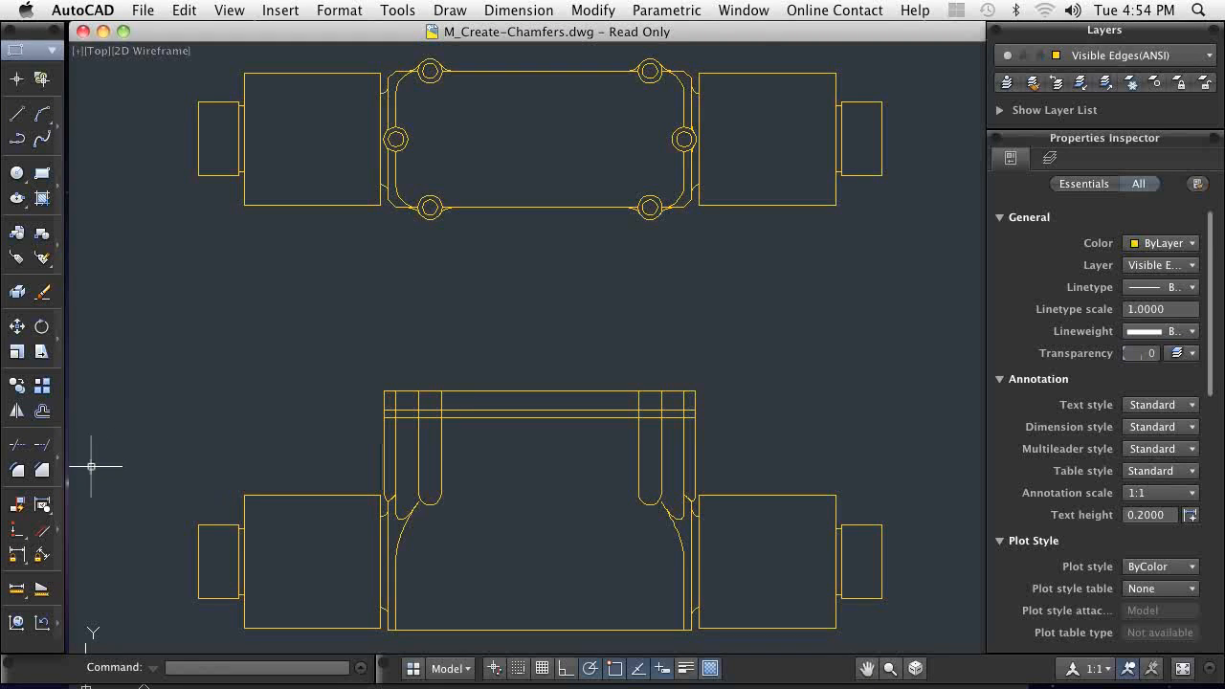
# Start a chamfer in Trim mode and choose the Distance option.
pyautogui.click(41, 470)
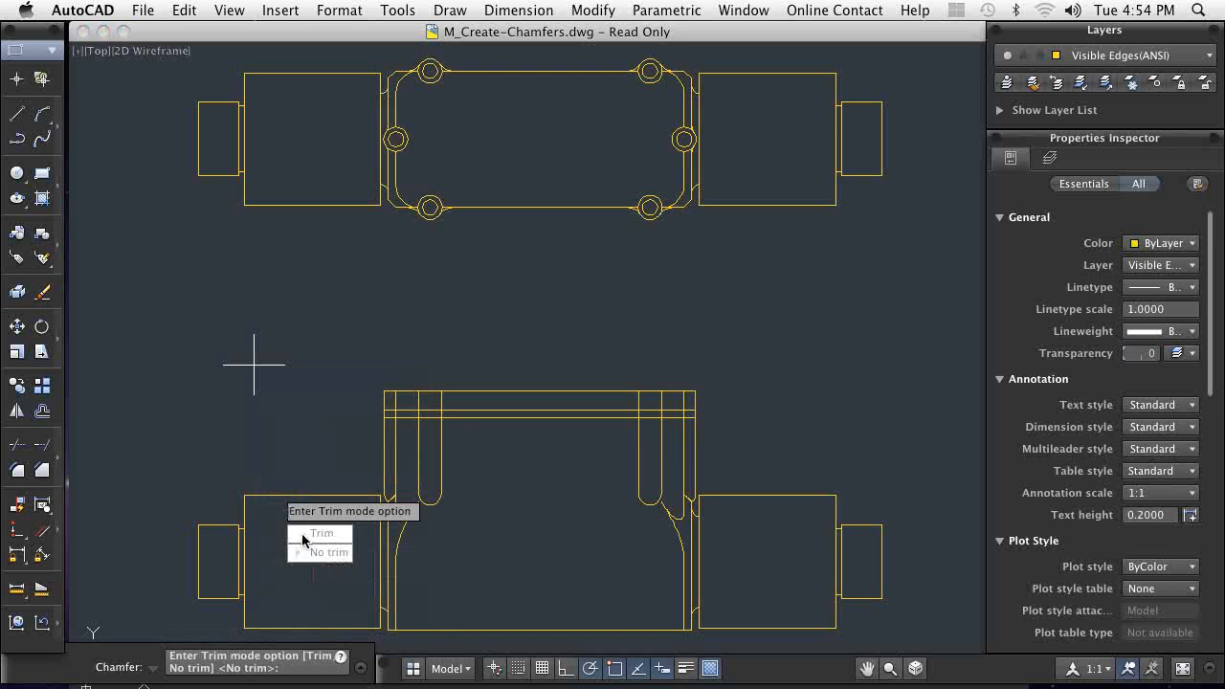
pyautogui.click(330, 551)
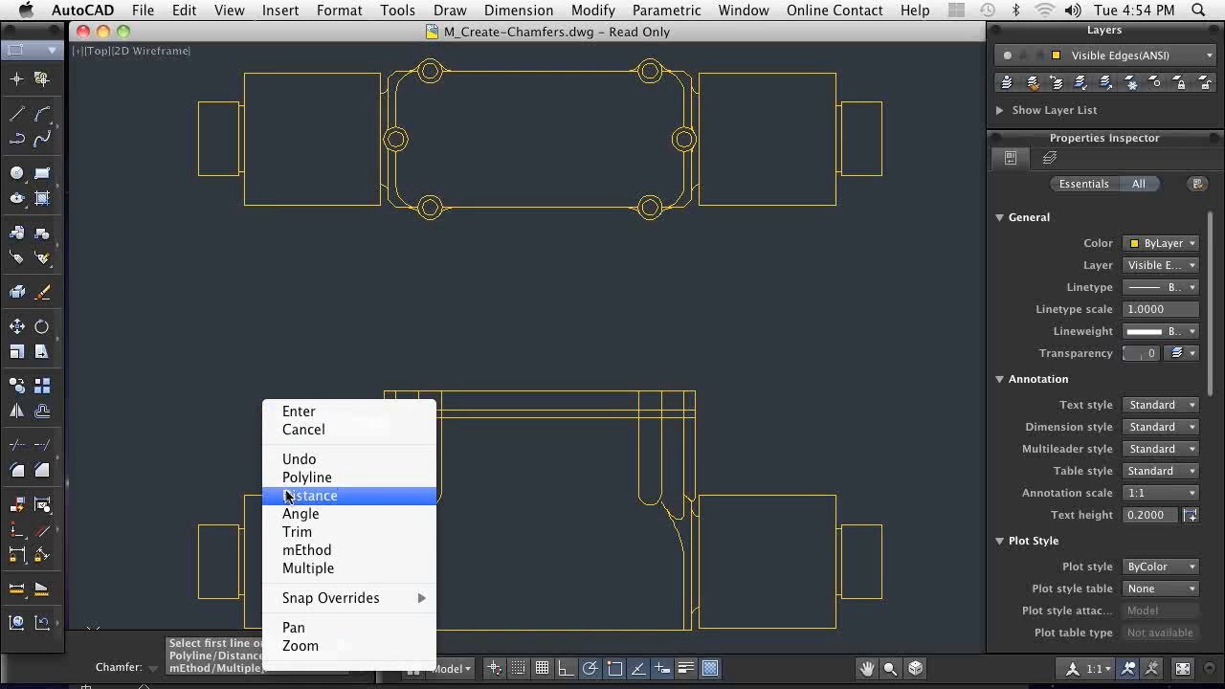
pyautogui.click(311, 495)
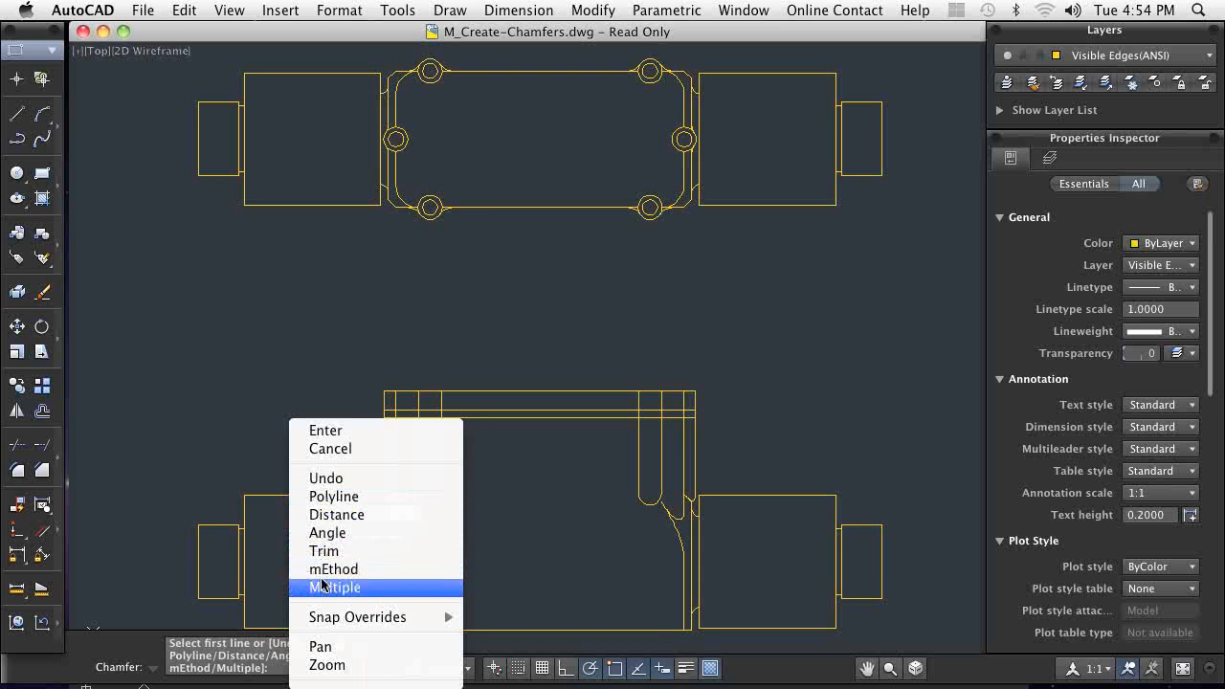
# Enable multiple chamfers and chamfer a corner of the lower-left block.
pyautogui.click(334, 587)
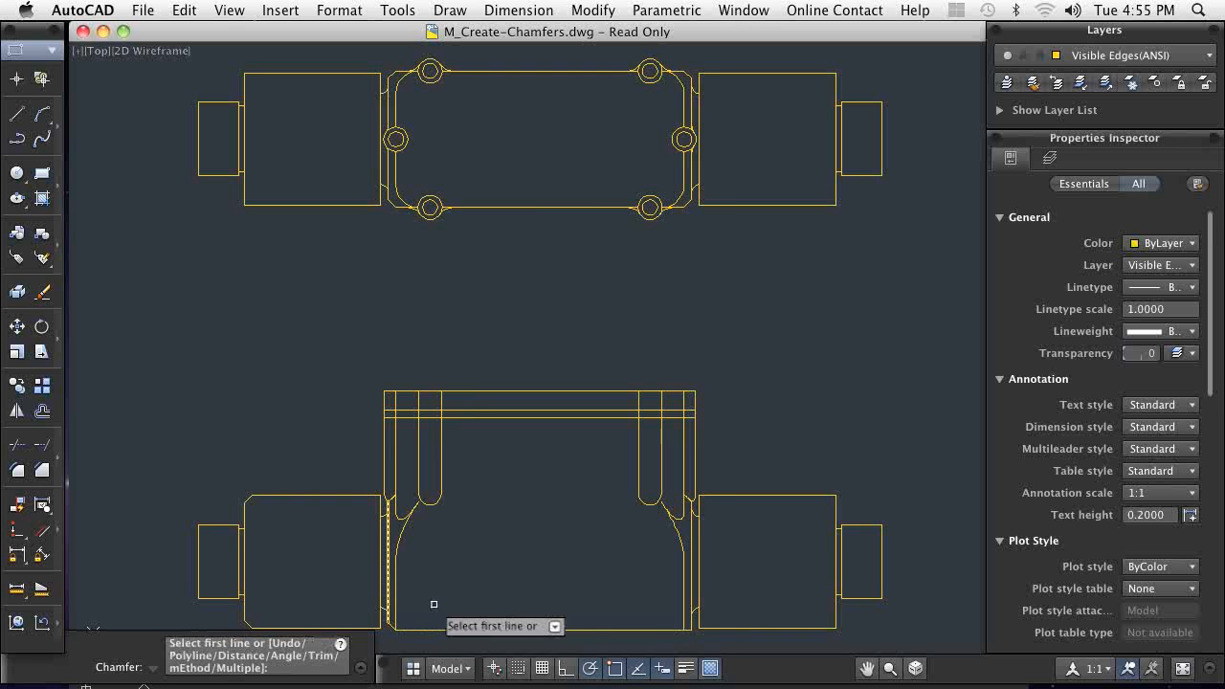
pyautogui.click(469, 616)
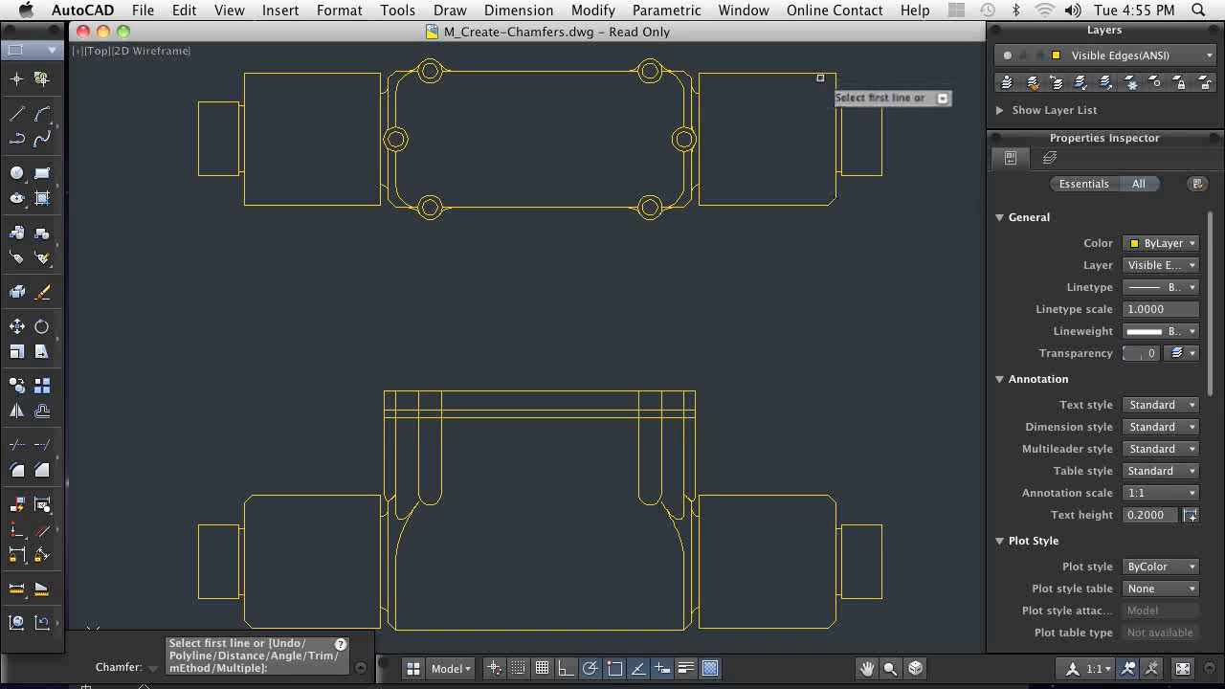
# Chamfer another corner of the top-left side block.
pyautogui.click(765, 74)
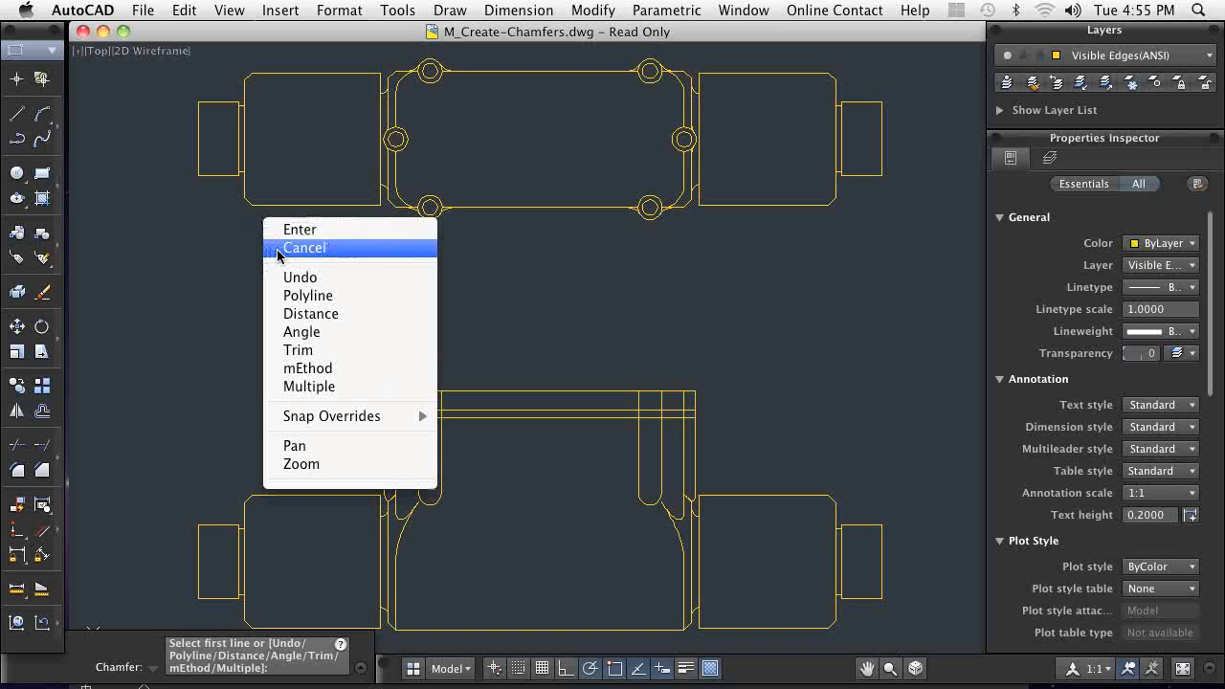
pyautogui.moveTo(301, 332)
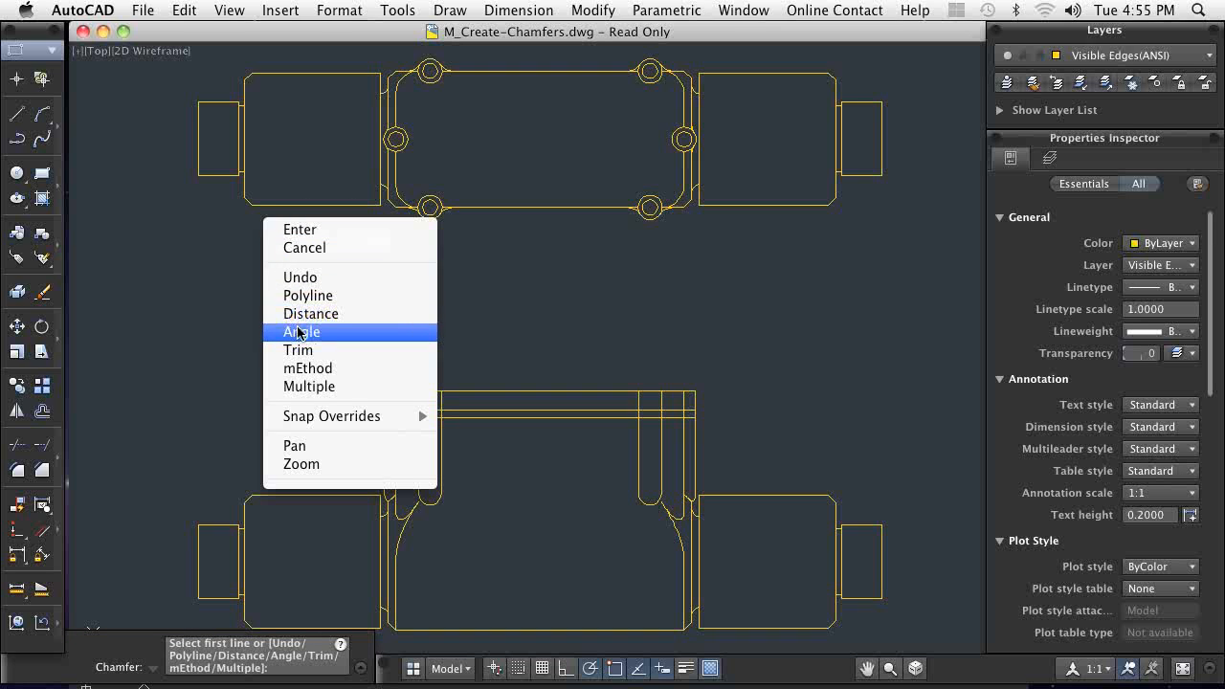
# Switch to a length-and-angle chamfer and select the left end tab's first edge.
pyautogui.click(310, 313)
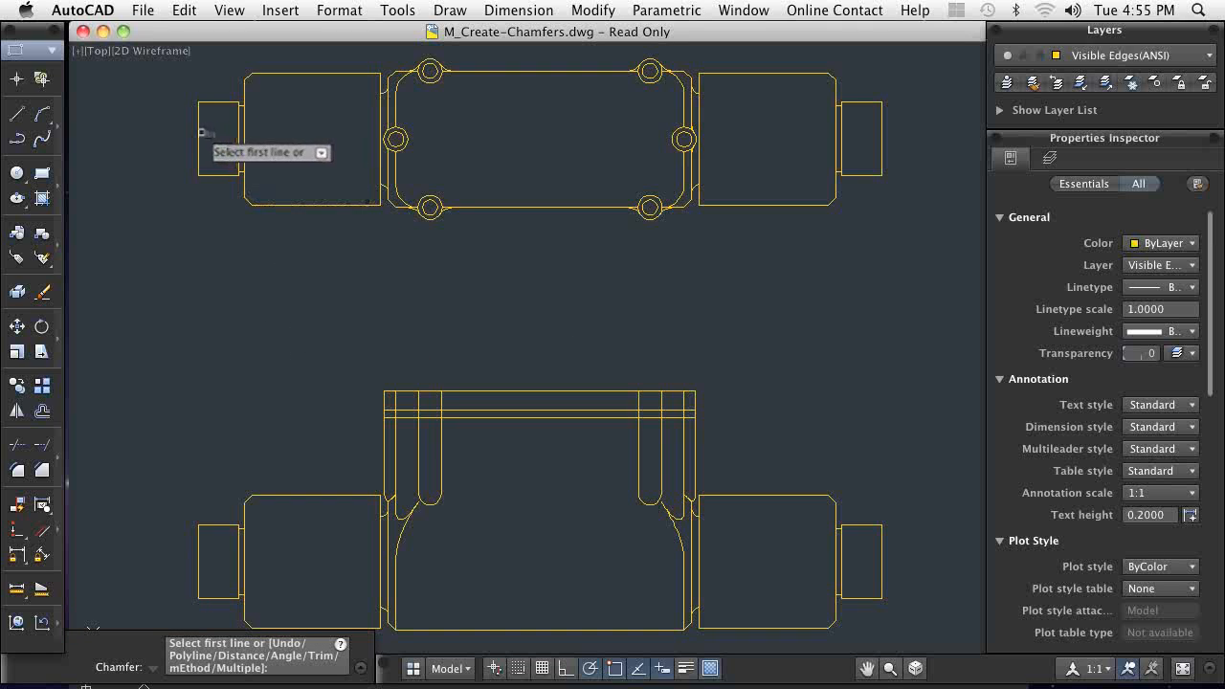
pyautogui.click(203, 134)
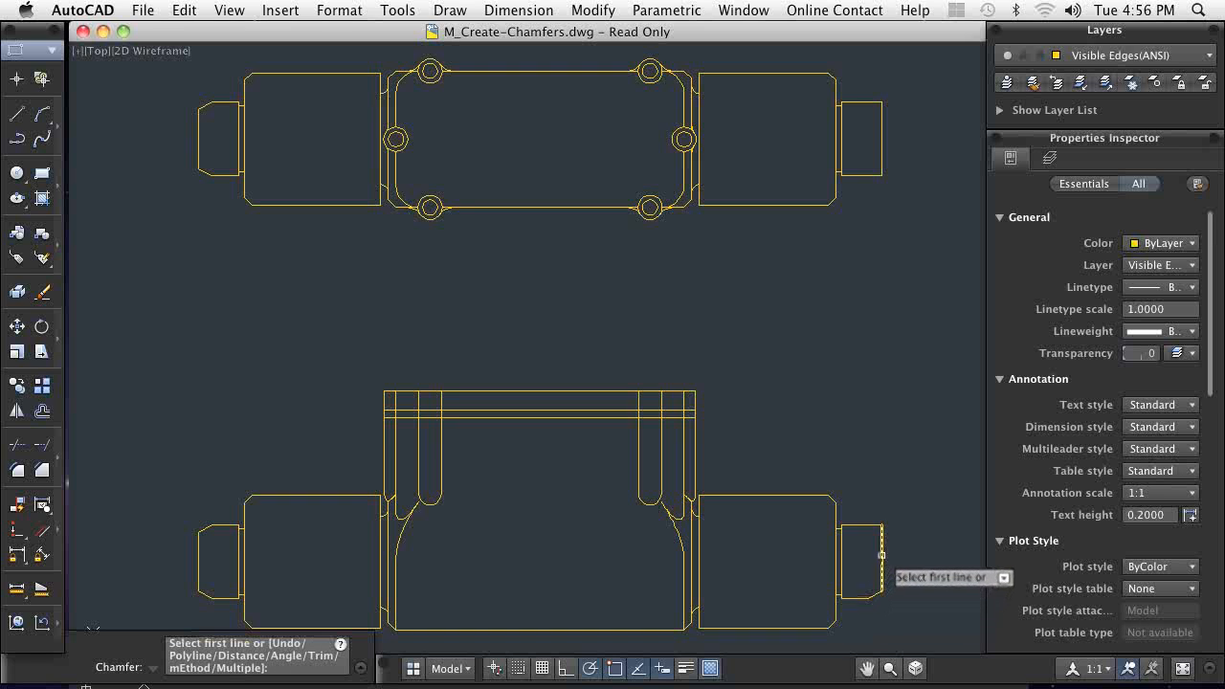
pyautogui.moveTo(866, 531)
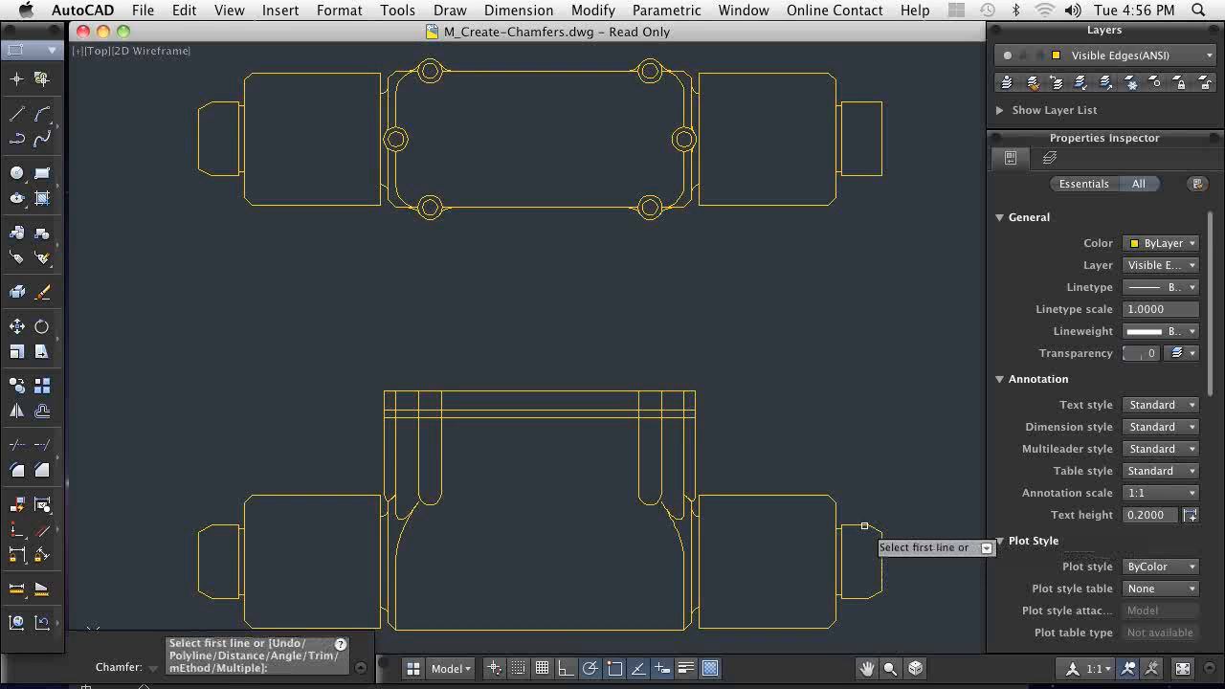
pyautogui.moveTo(871, 163)
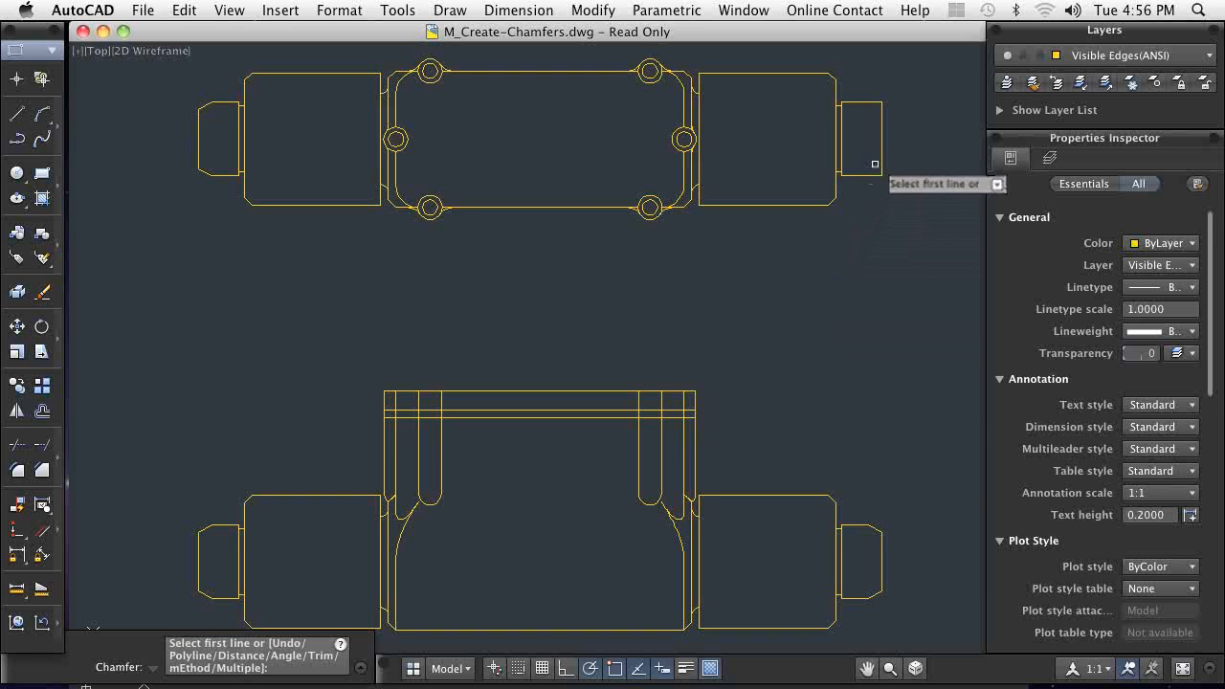